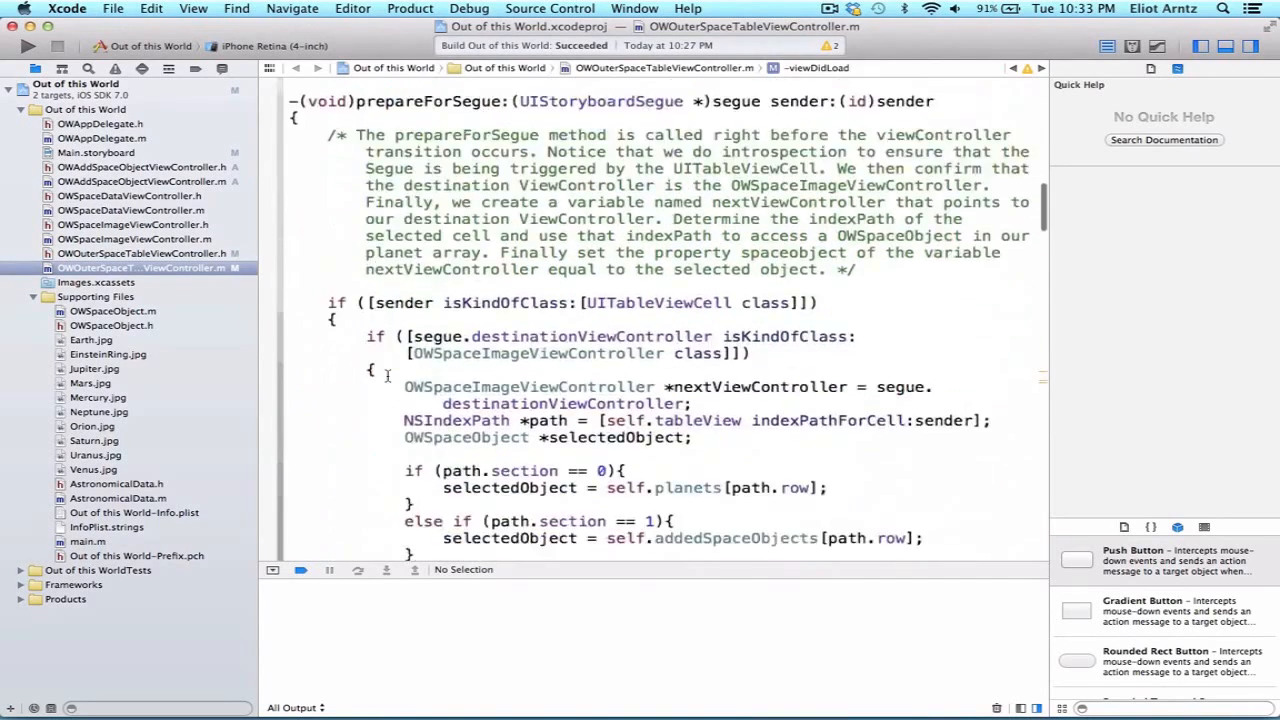
Locate the mutable array creation inside addSpaceObject that the getter will replace.
scroll("down", 3)
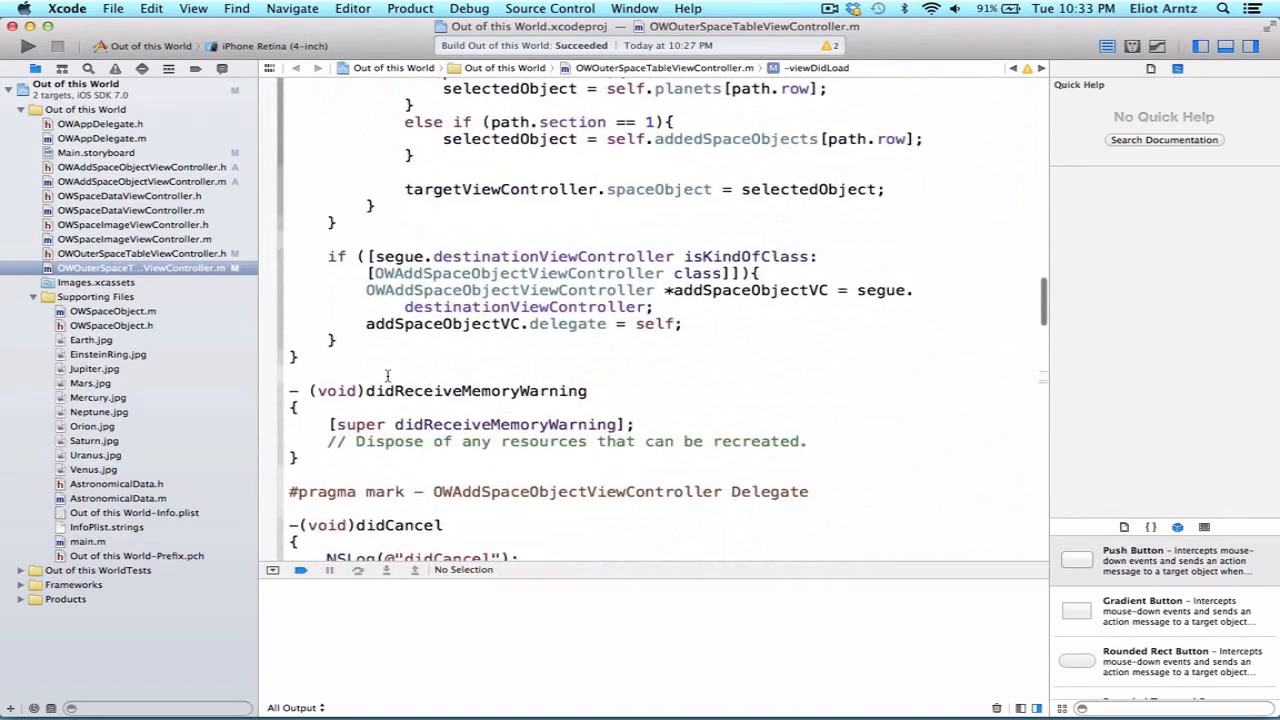
scroll("down", 3)
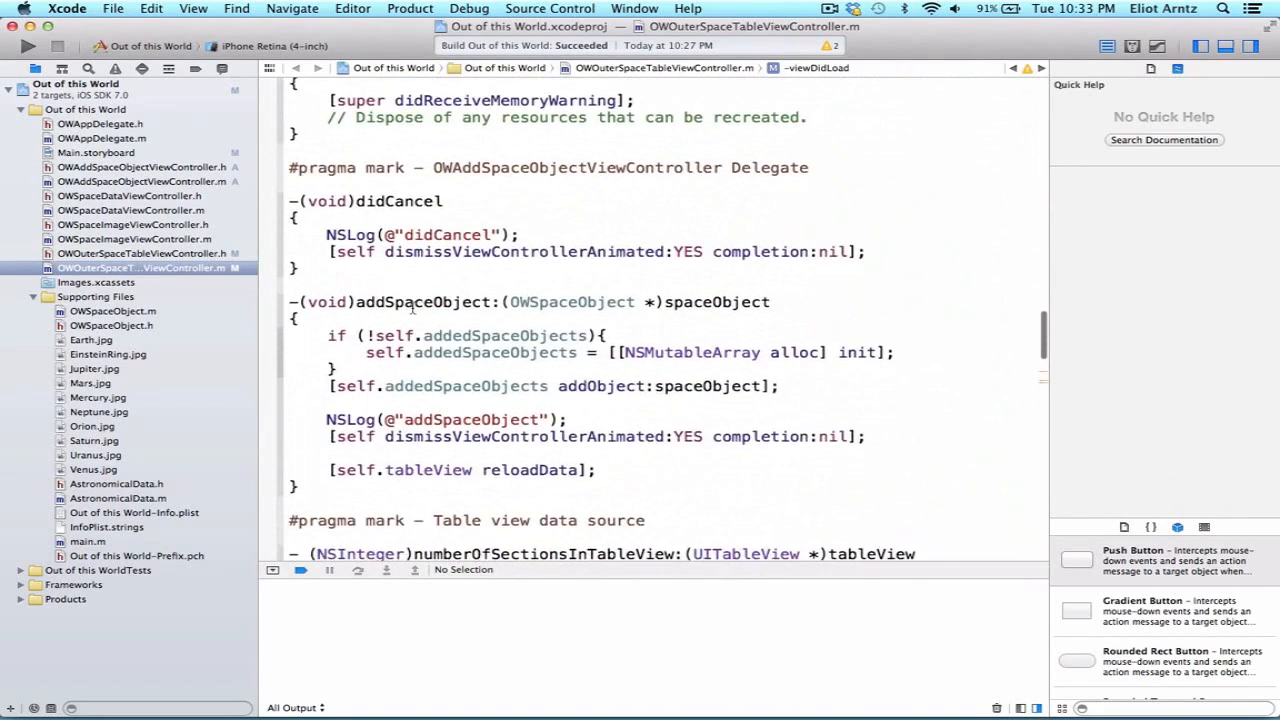
double_click(420, 302)
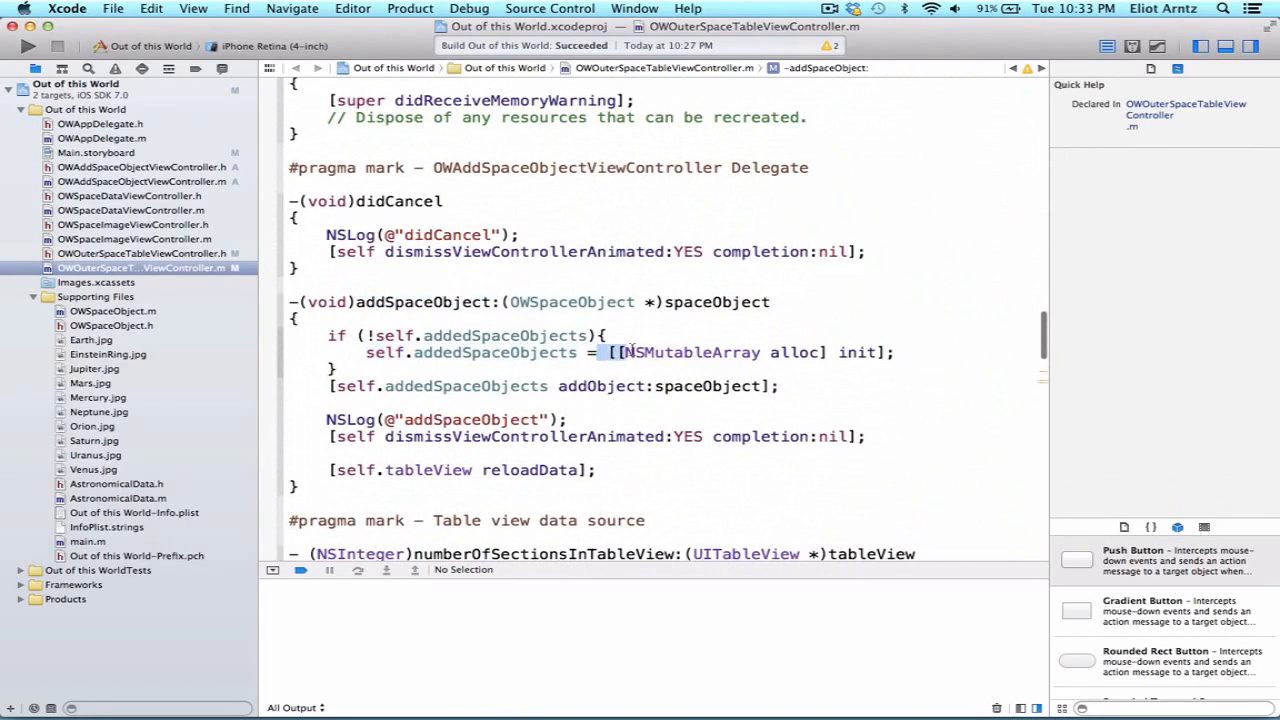
left_click_drag(600, 352, 892, 352)
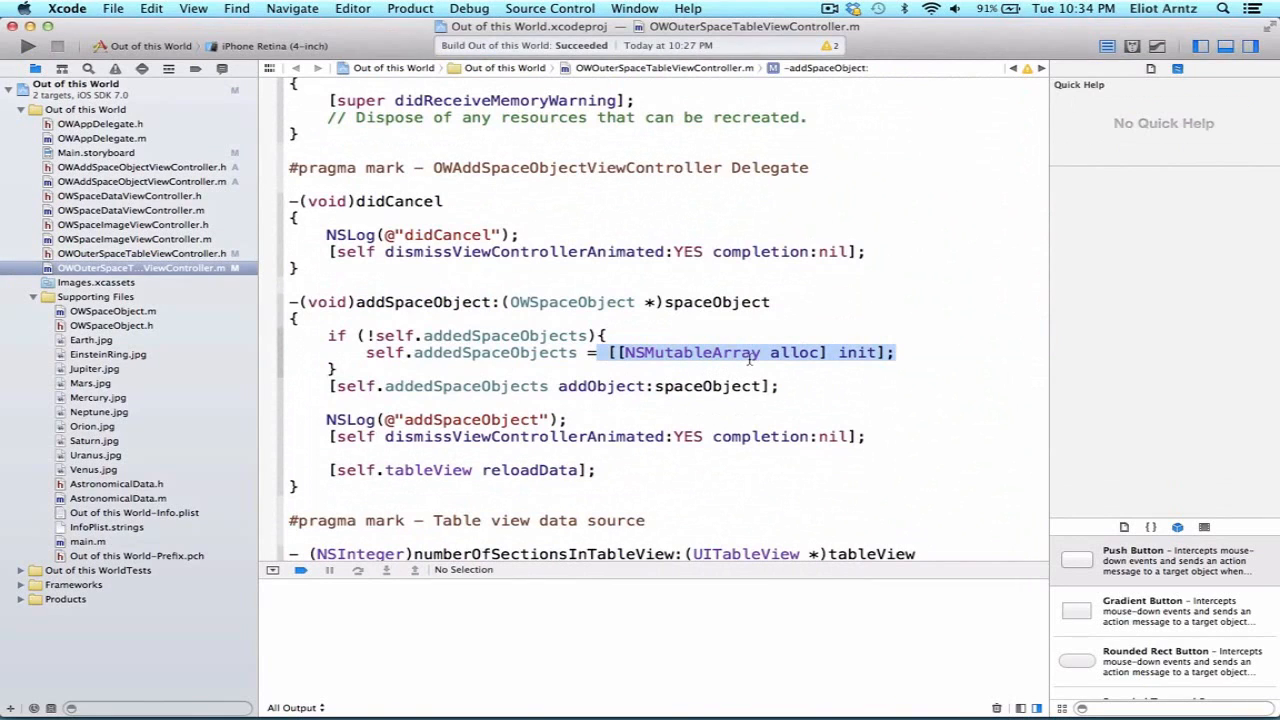
left_click(690, 352)
type("#")
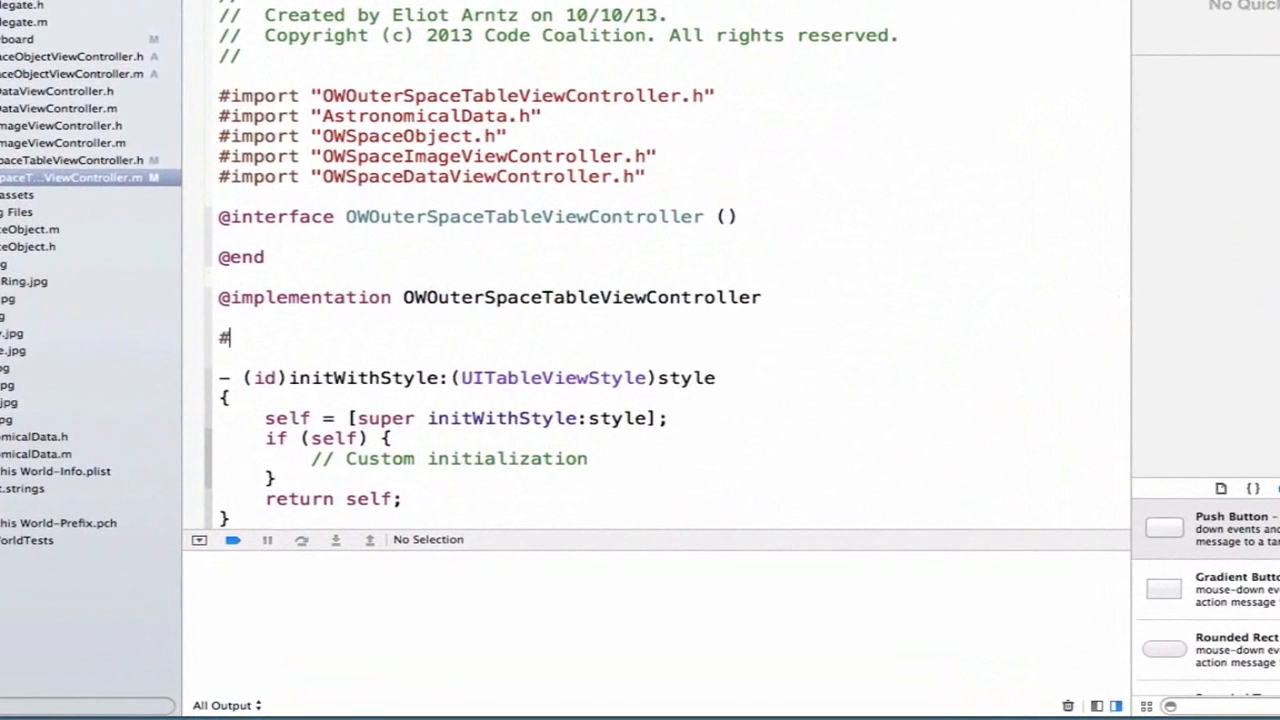
Write a '#pragma mark - Lazy Instantiation' section with a planets getter that allocs _planets when nil.
type("pragma mark -")
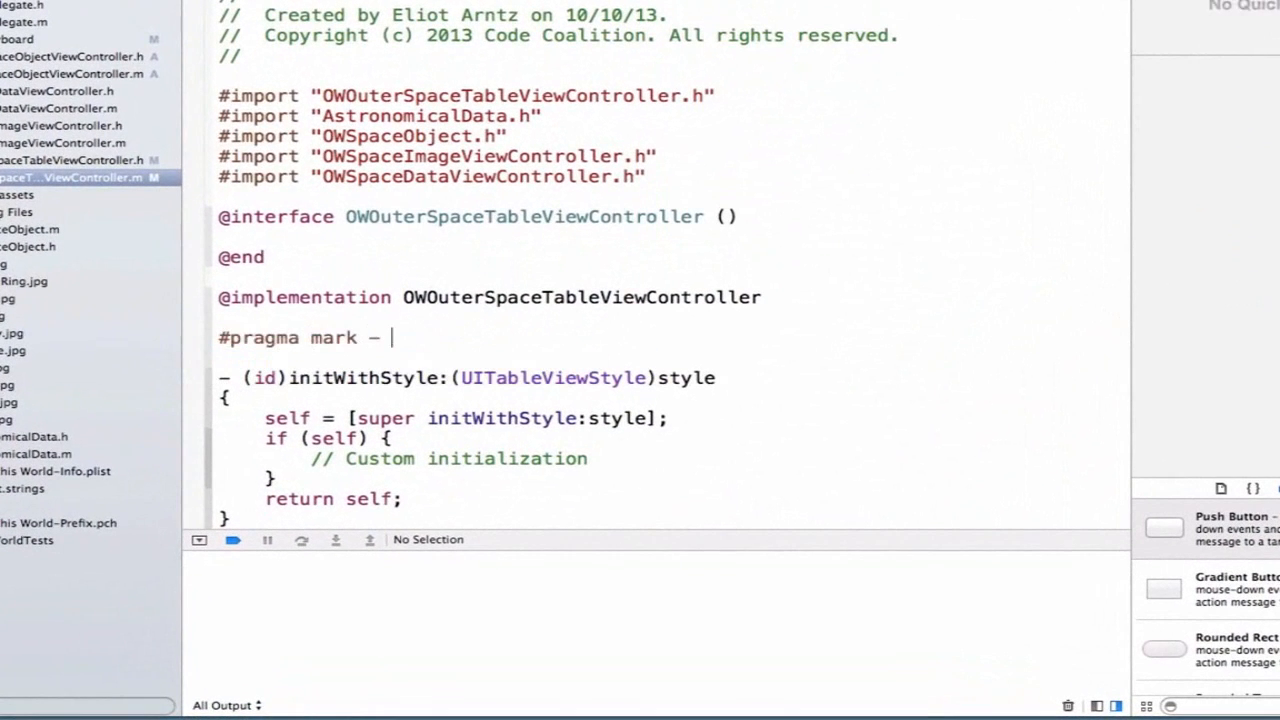
type("Lazy In")
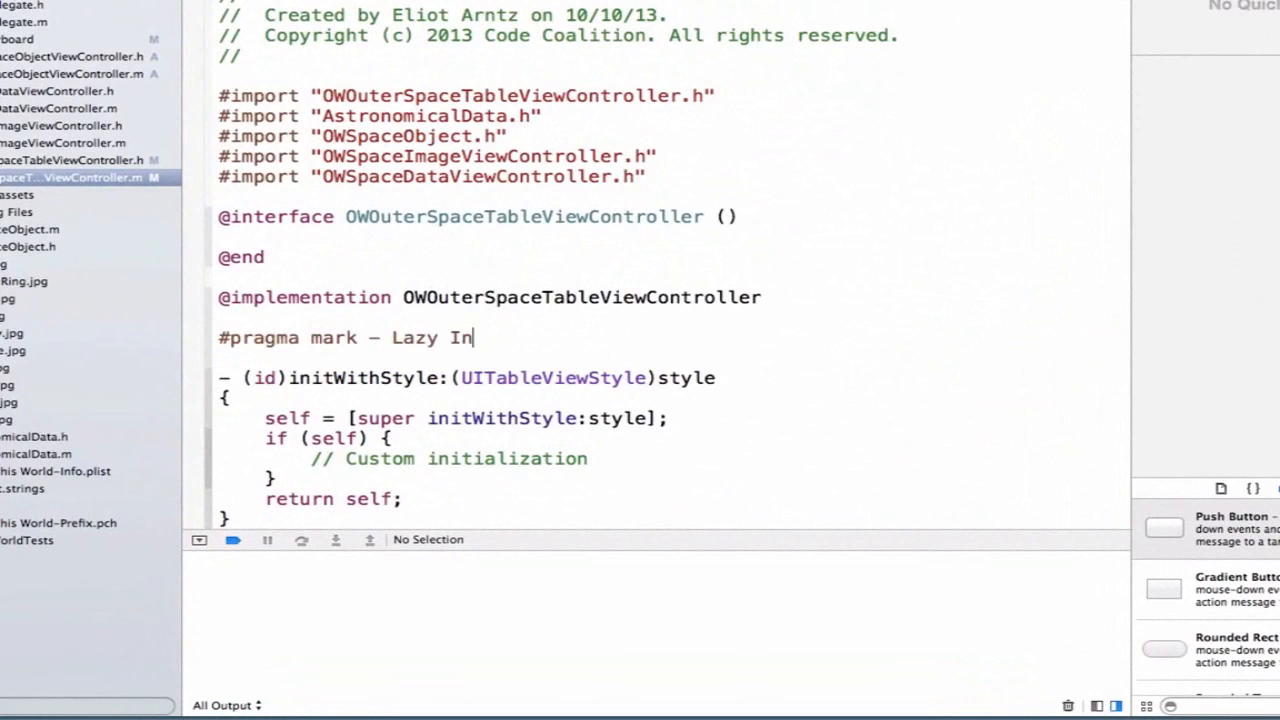
type("stantiation of Properties")
type("-")
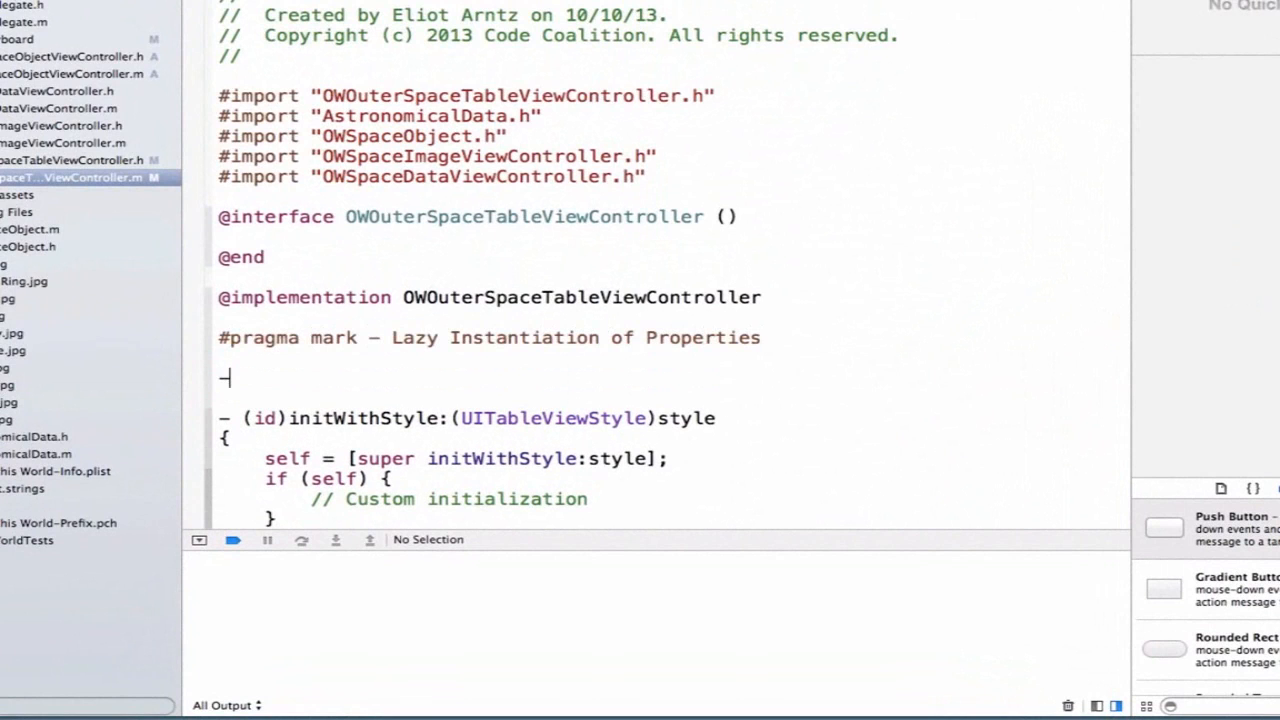
type("(NSMutableArray *)planets")
type("{")
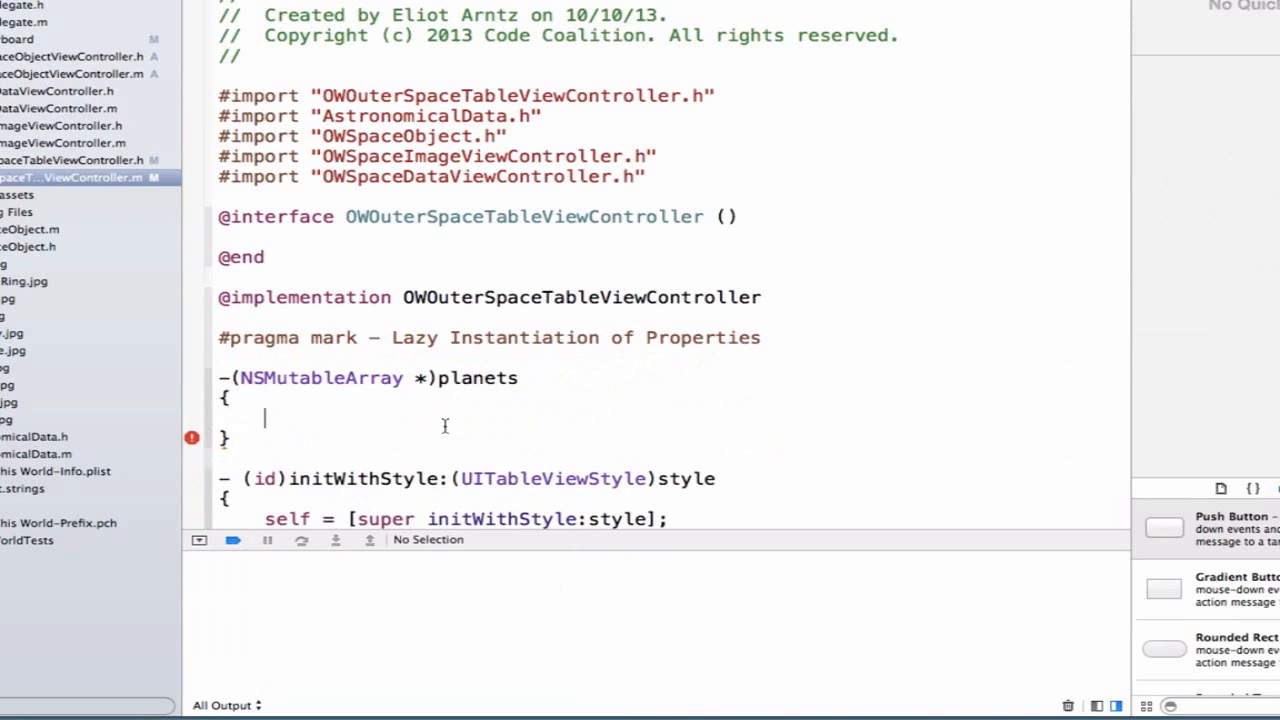
scroll("down", 3)
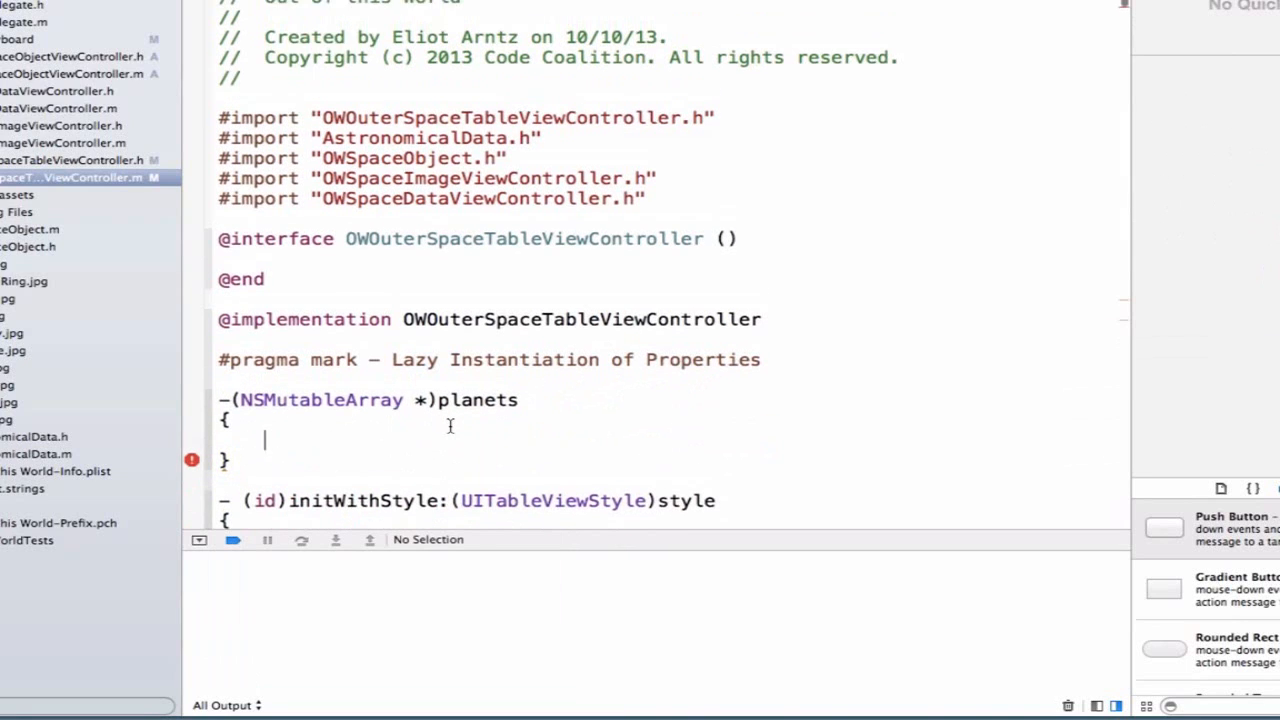
type("if (")
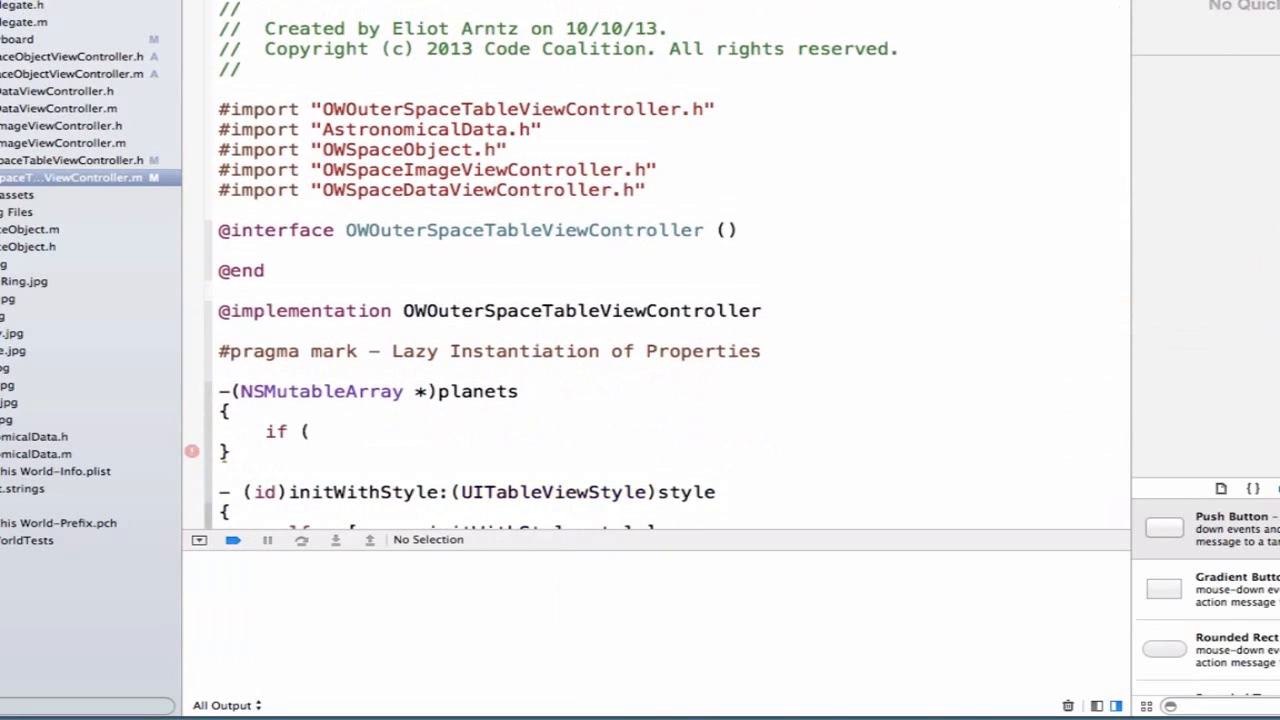
type("!_planets")
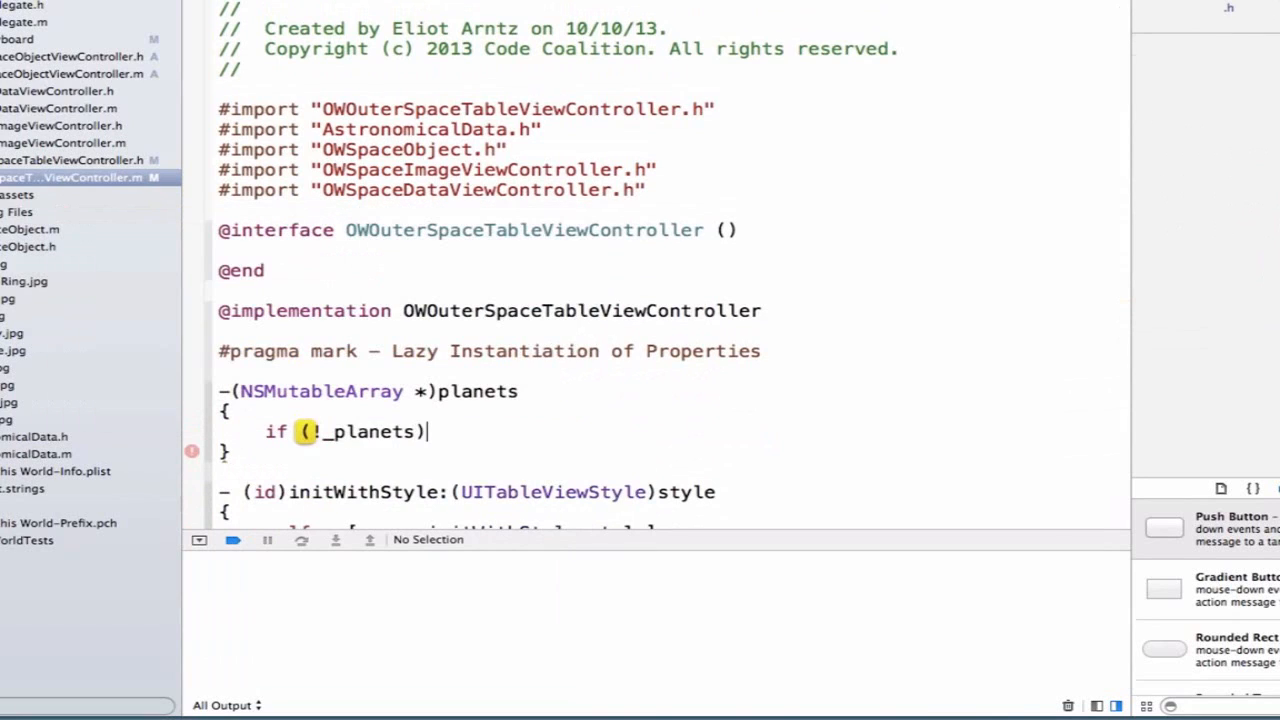
type("{")
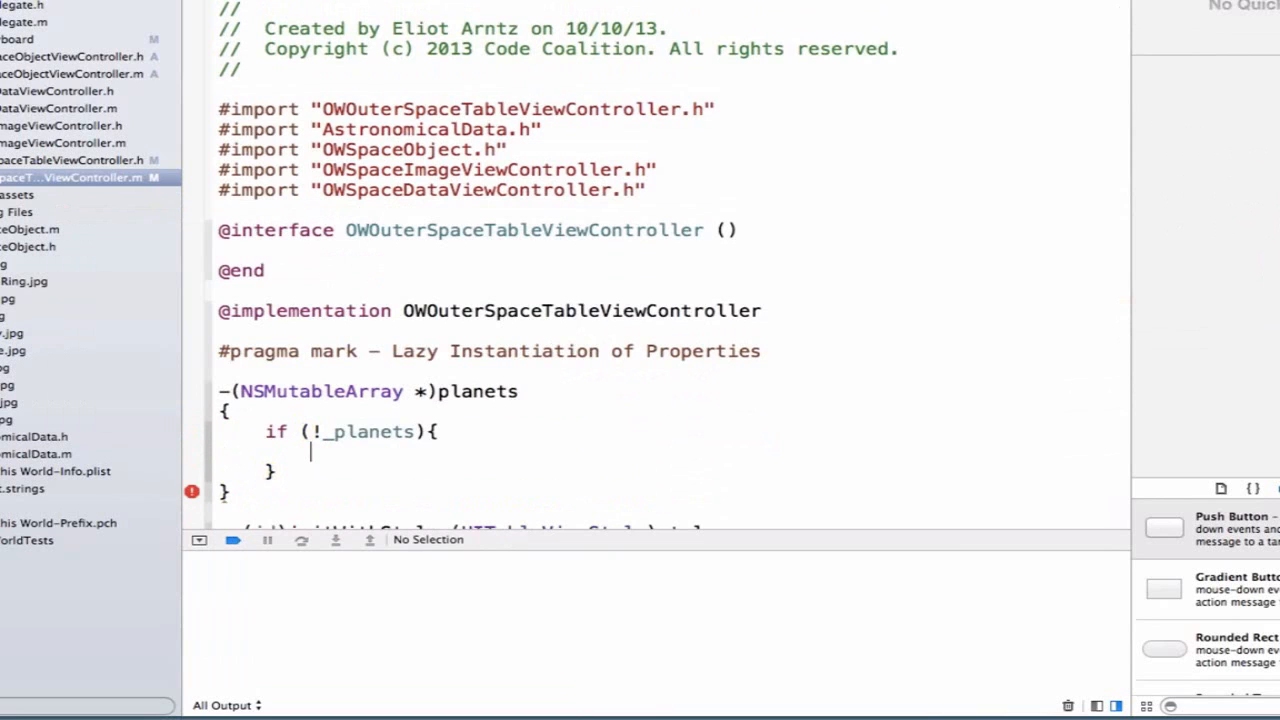
type("_planets = [[NSMutableArray alloc] init];")
type("return _planets;")
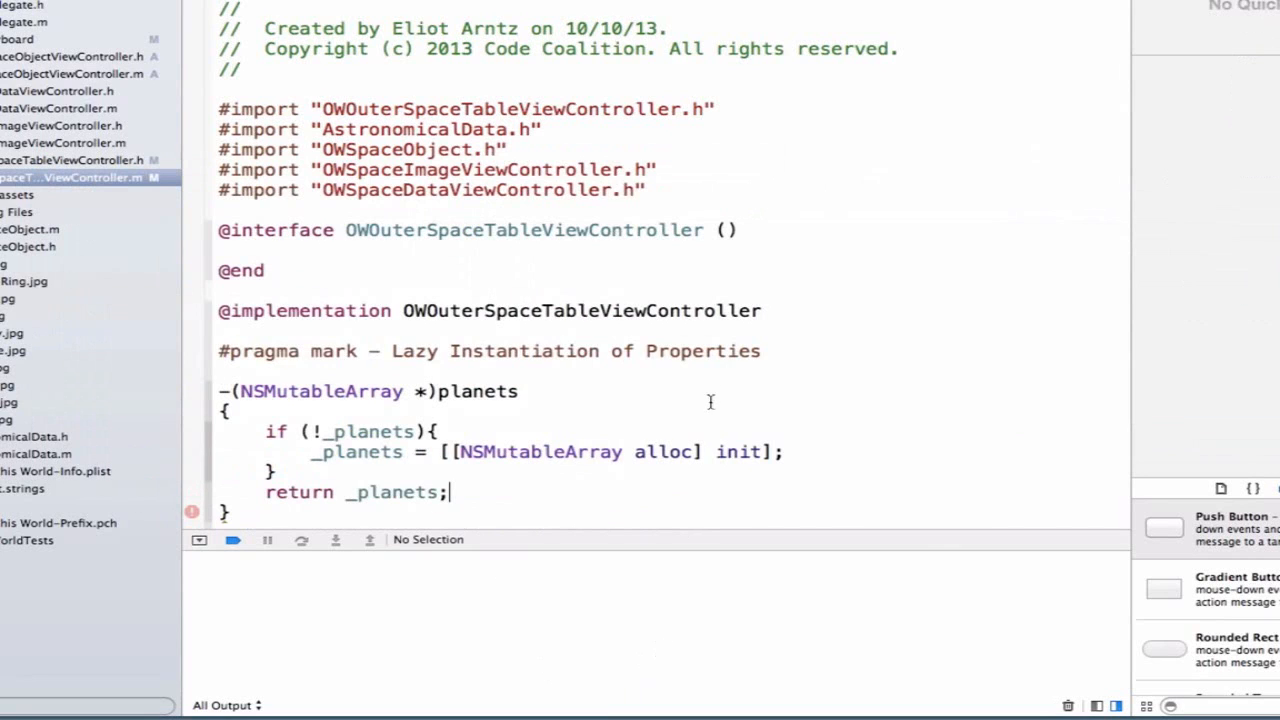
scroll("down", 3)
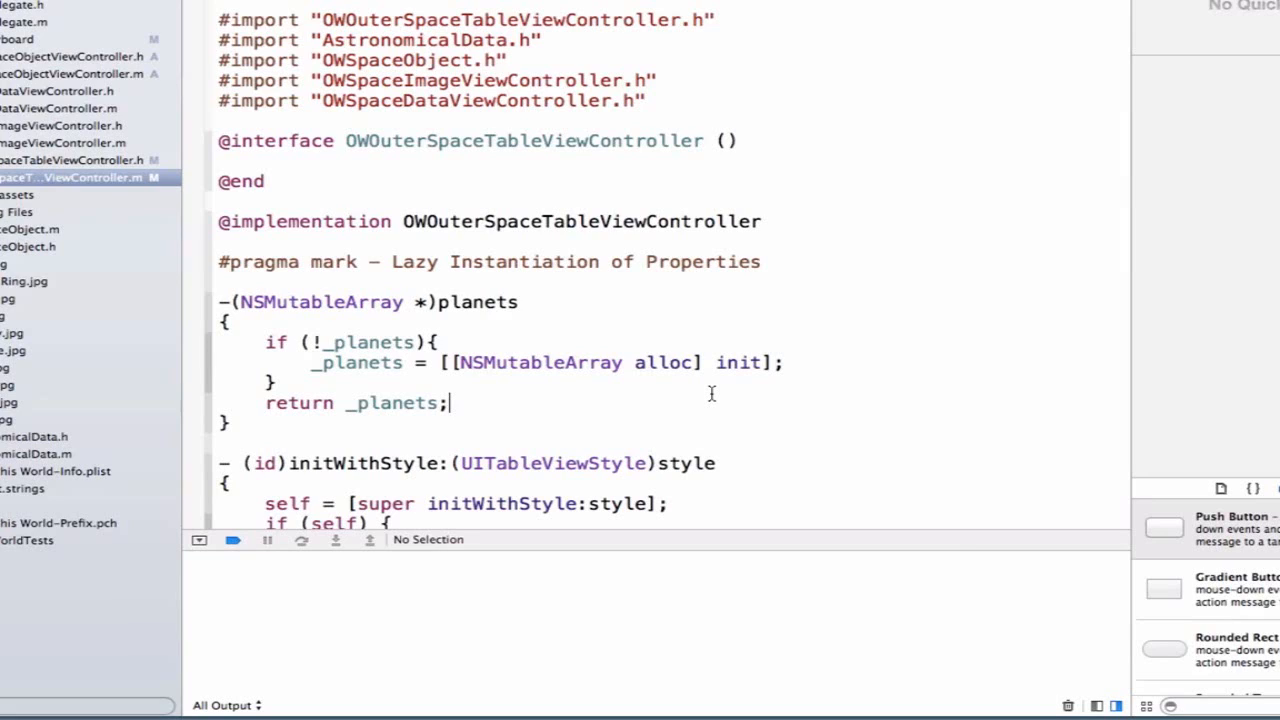
Review the planets getter, highlighting its name and the _planets instance variable.
double_click(478, 302)
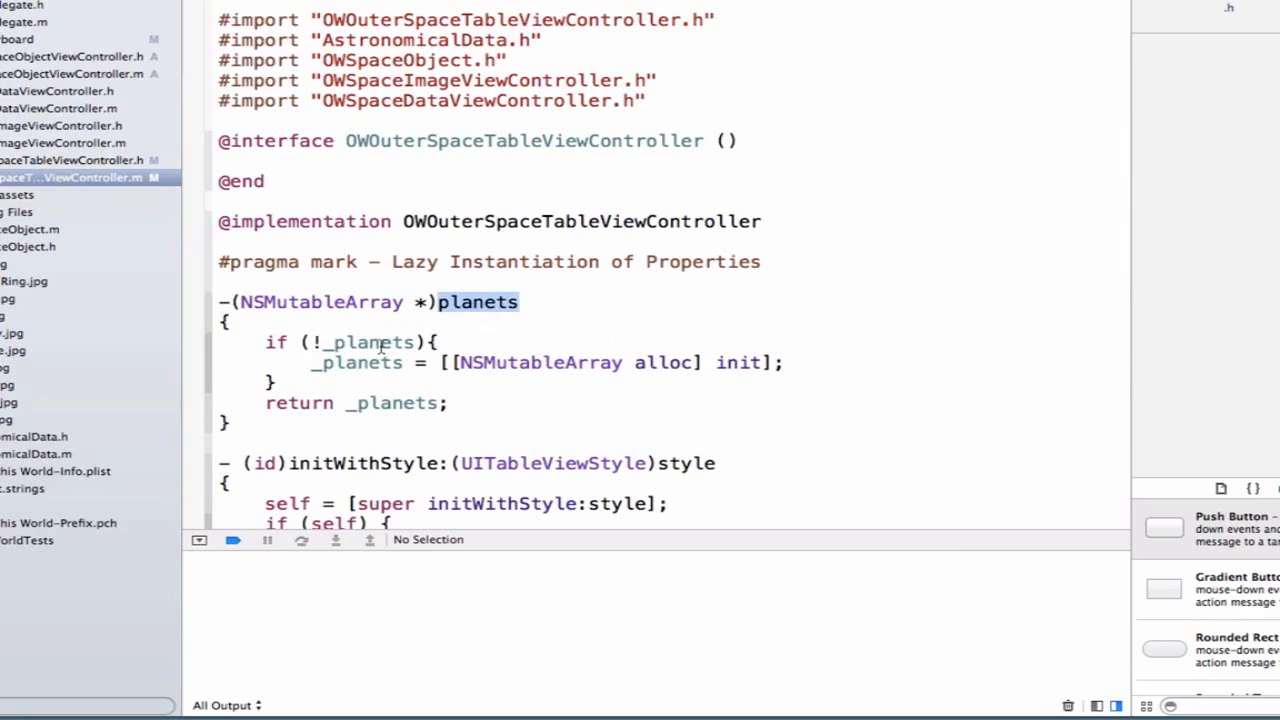
double_click(368, 342)
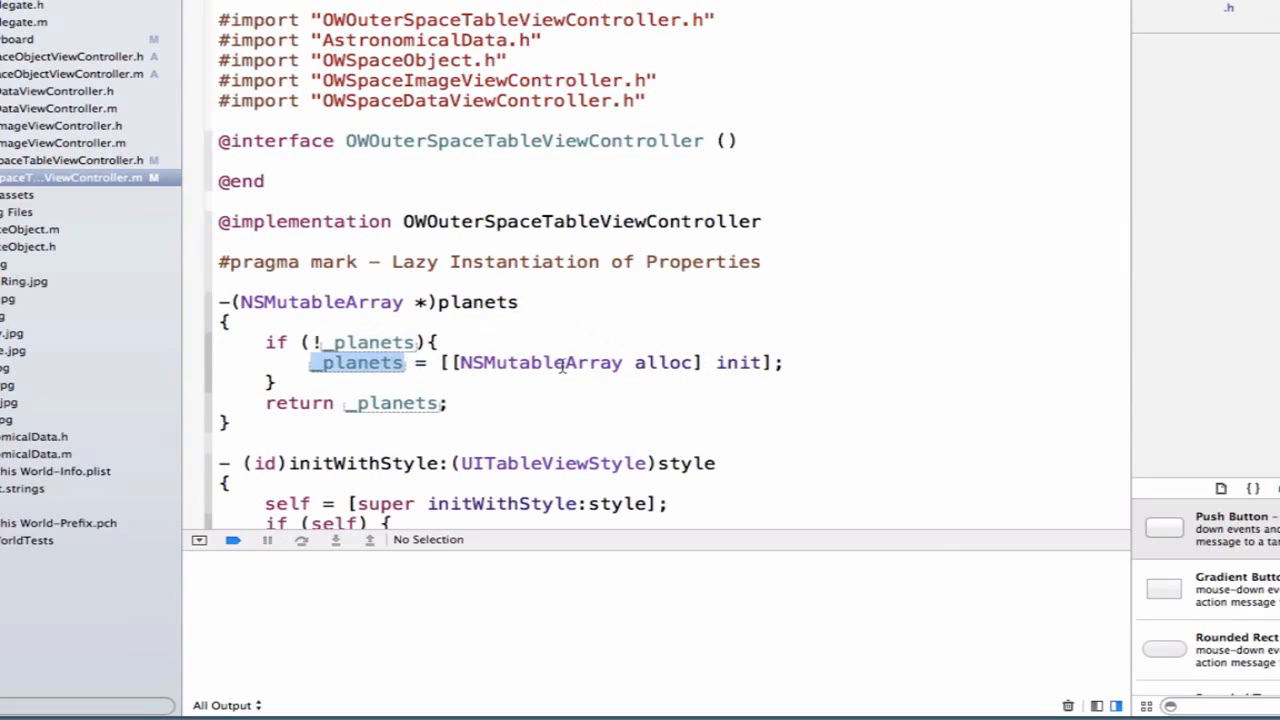
mouse_move(412, 404)
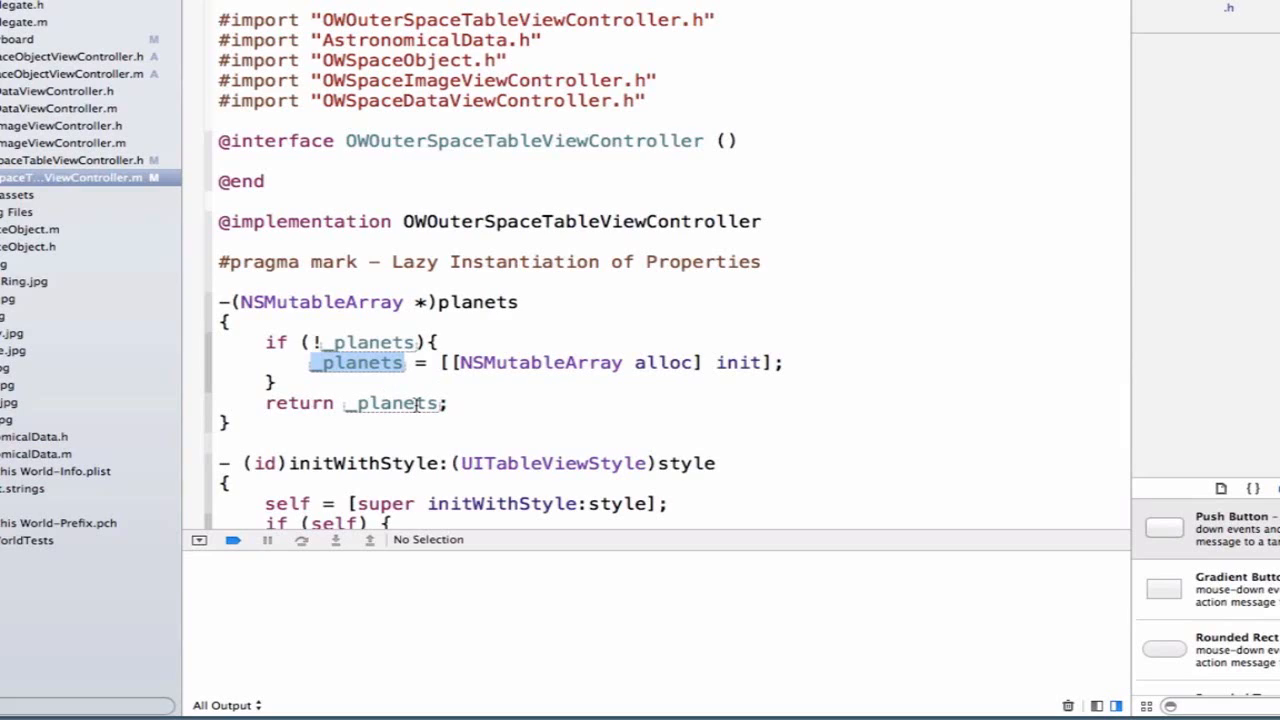
double_click(390, 404)
type("_")
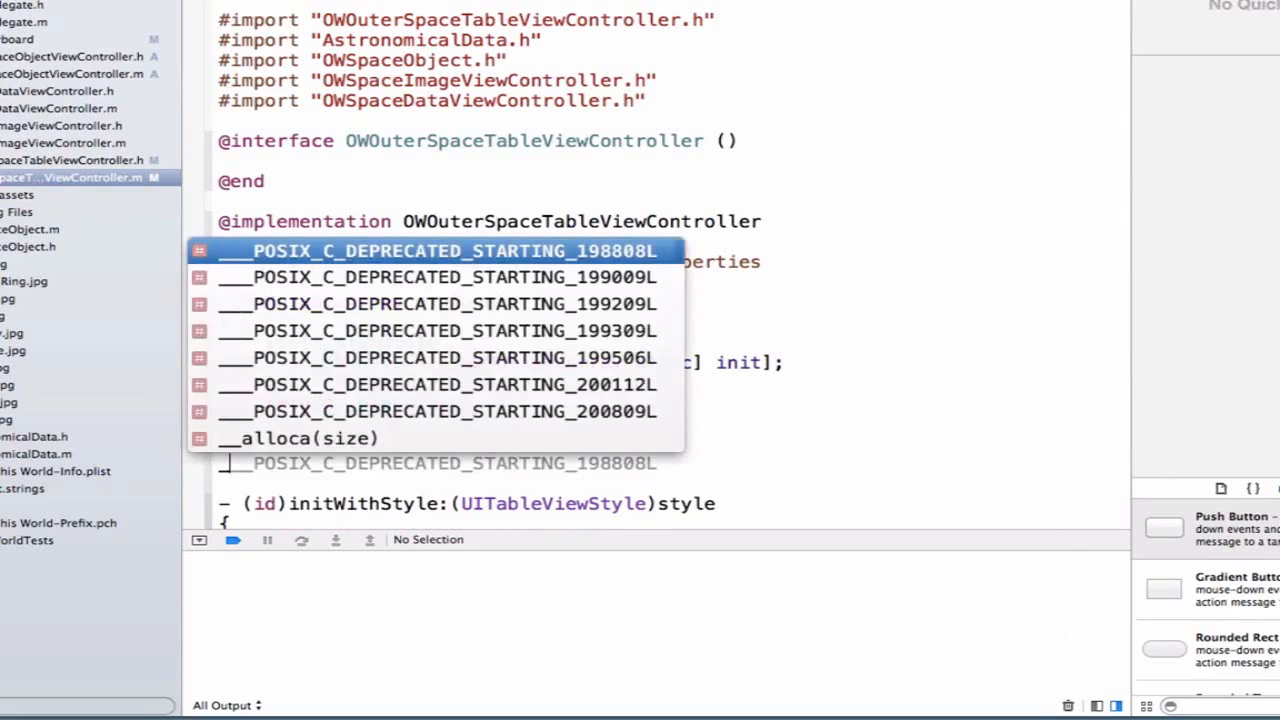
Write the addedSpaceObjects getter checking !_addedSpaceObjects, allocating it, and returning it.
type("NSM")
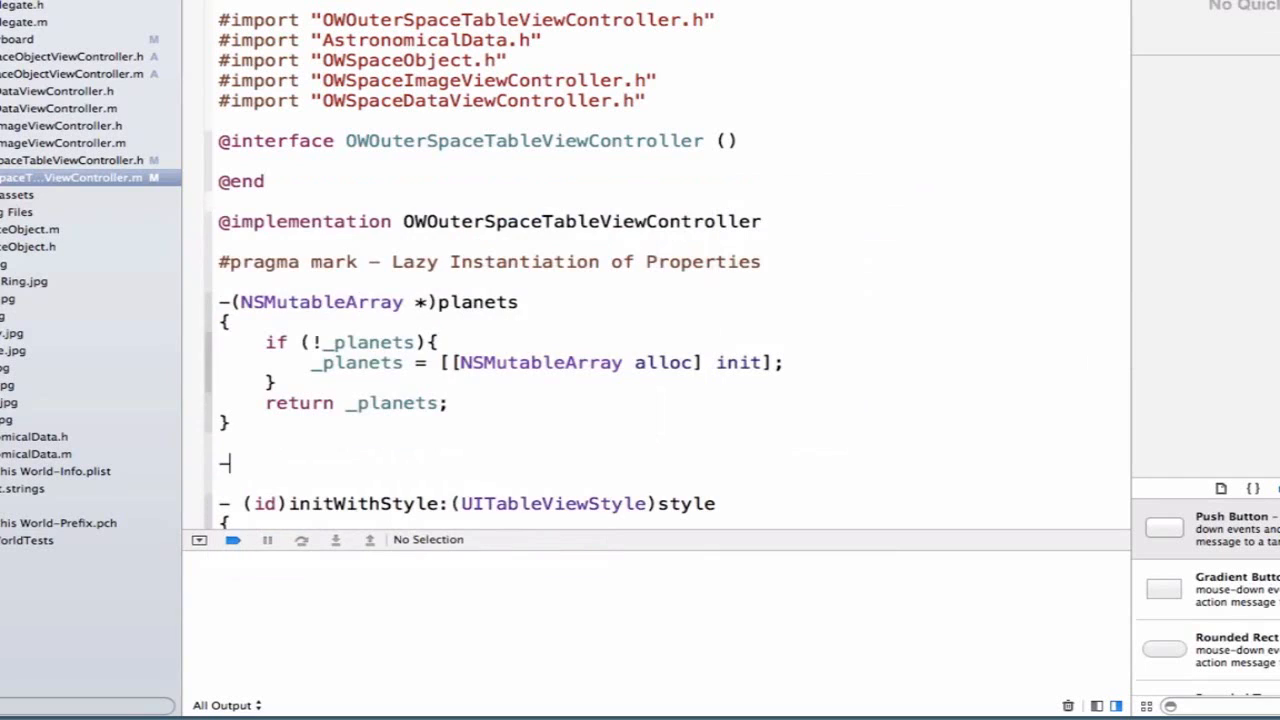
type("(NSMutableArray *)")
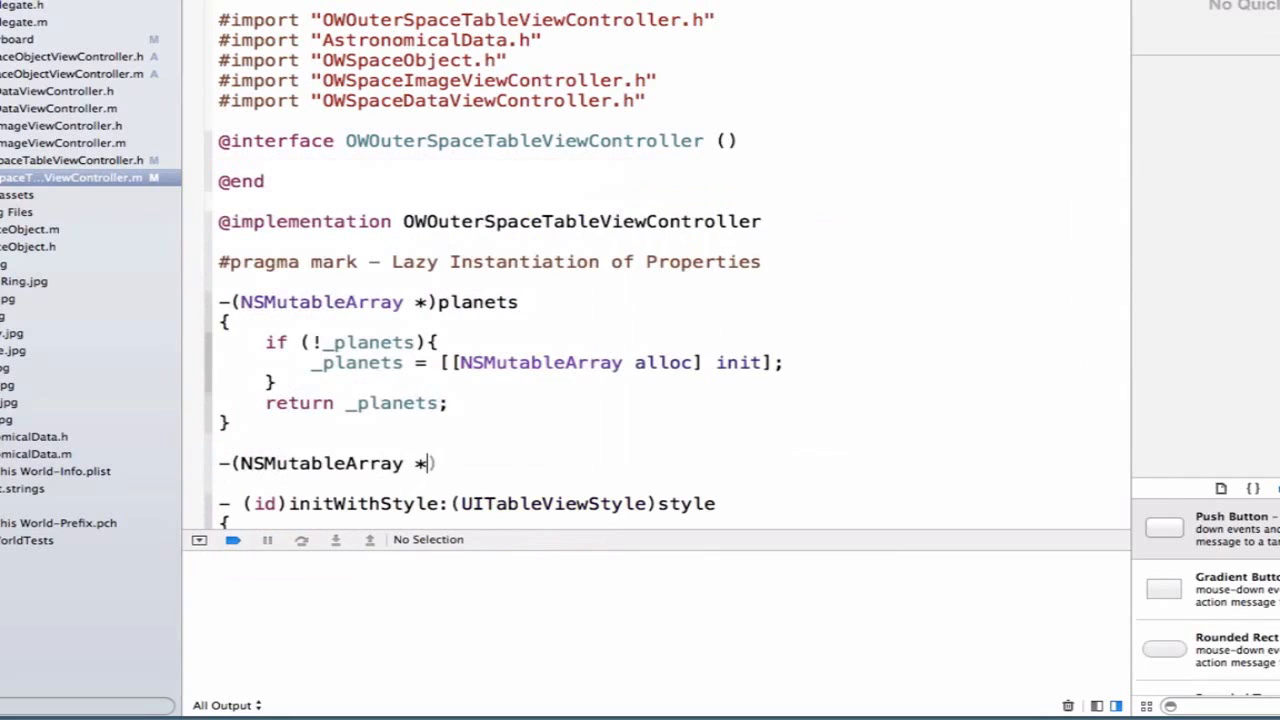
type("addedSpaceObjects")
type("if")
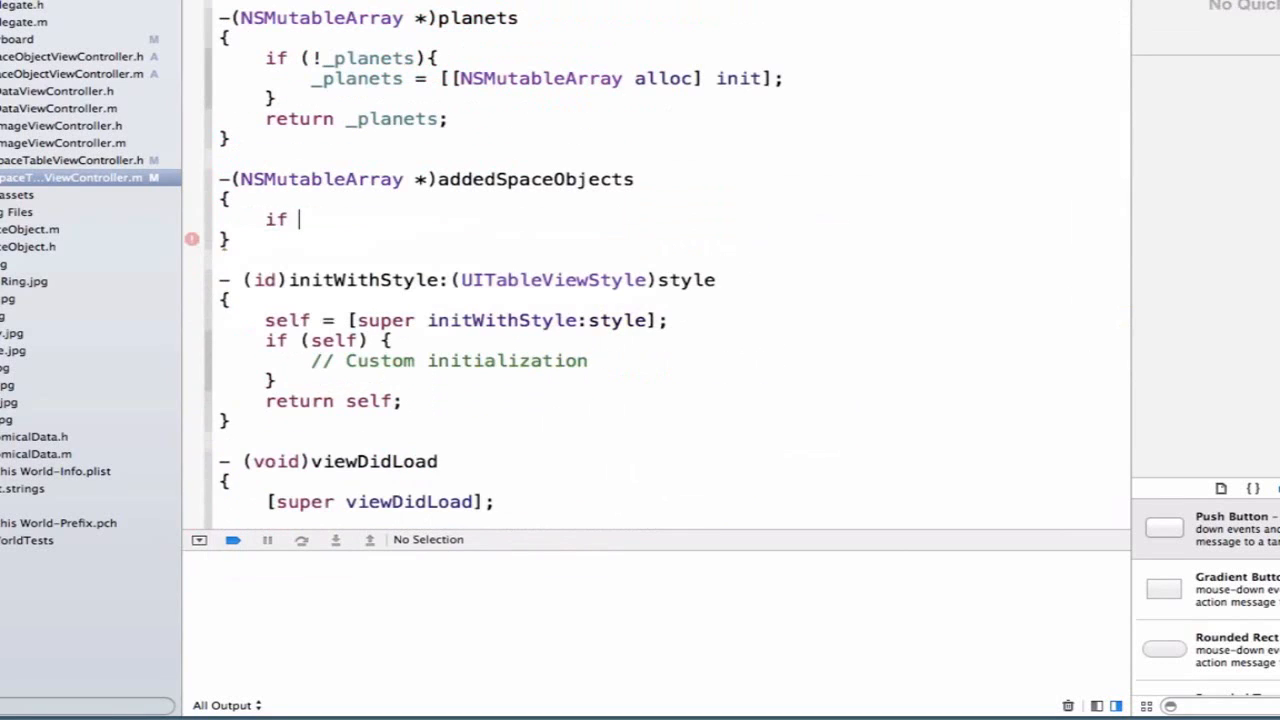
type("(!)")
type("return _addedSpaceObjects;")
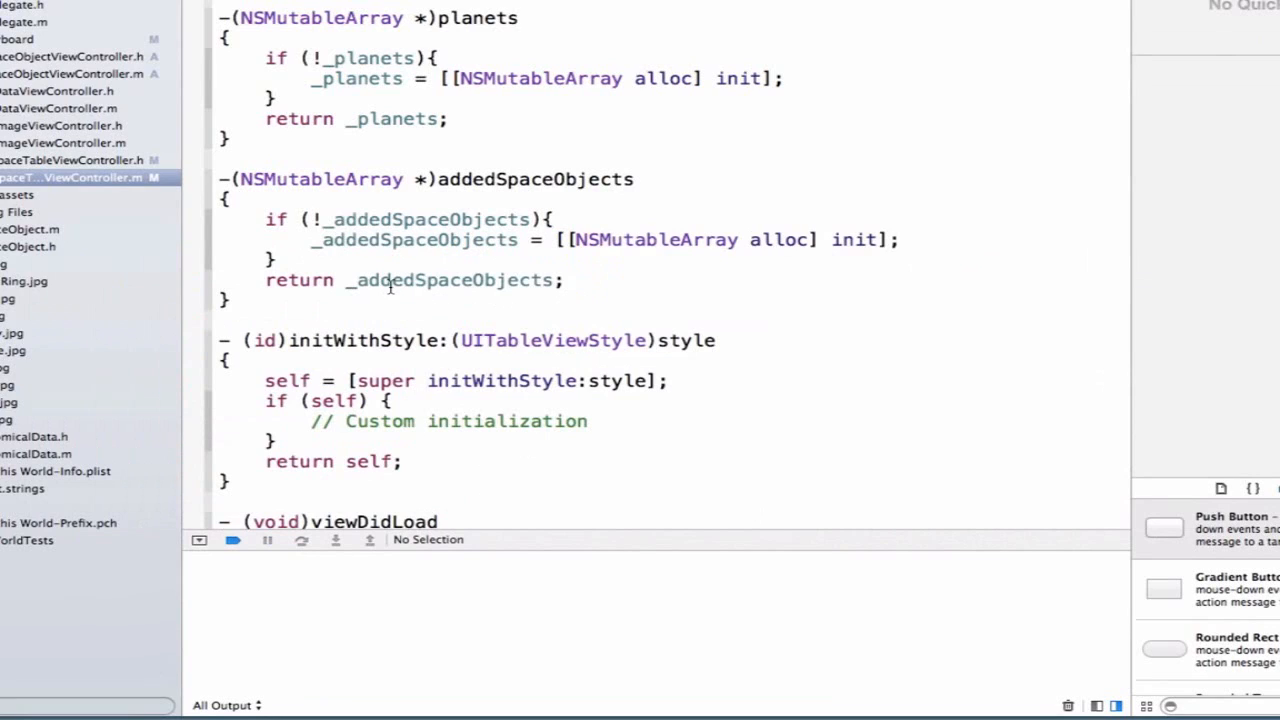
left_click(564, 280)
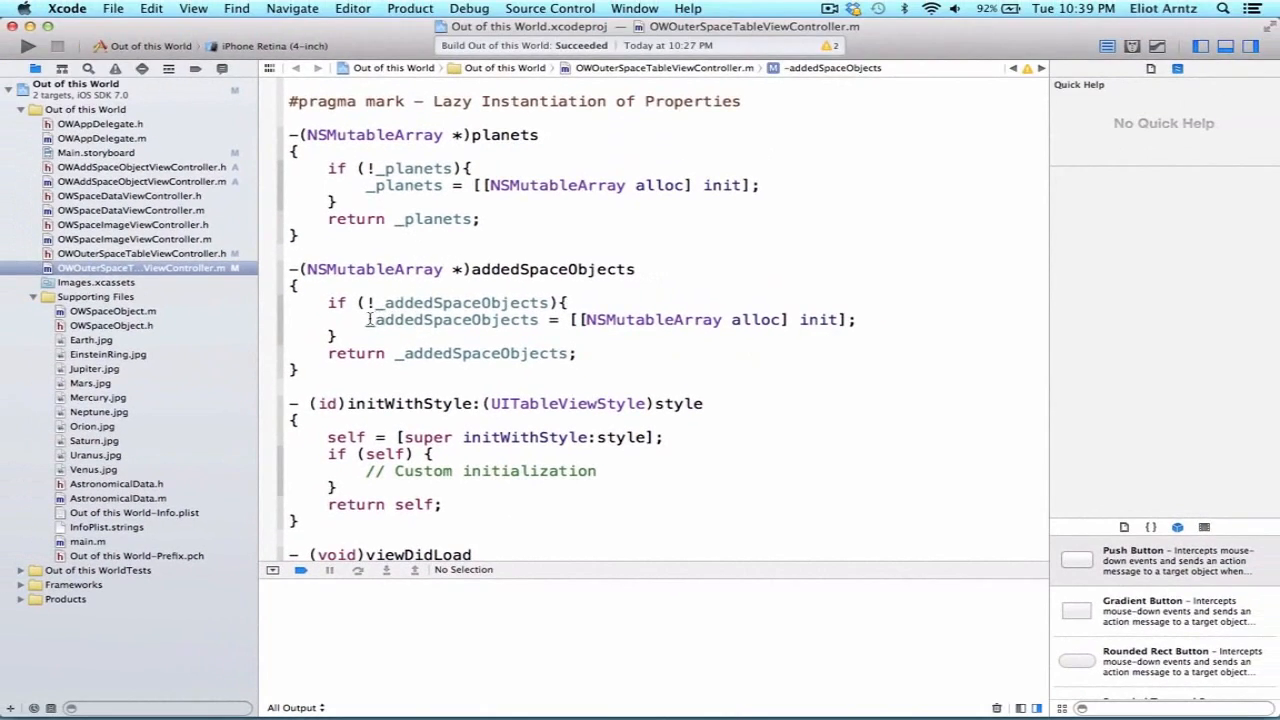
left_click(484, 352)
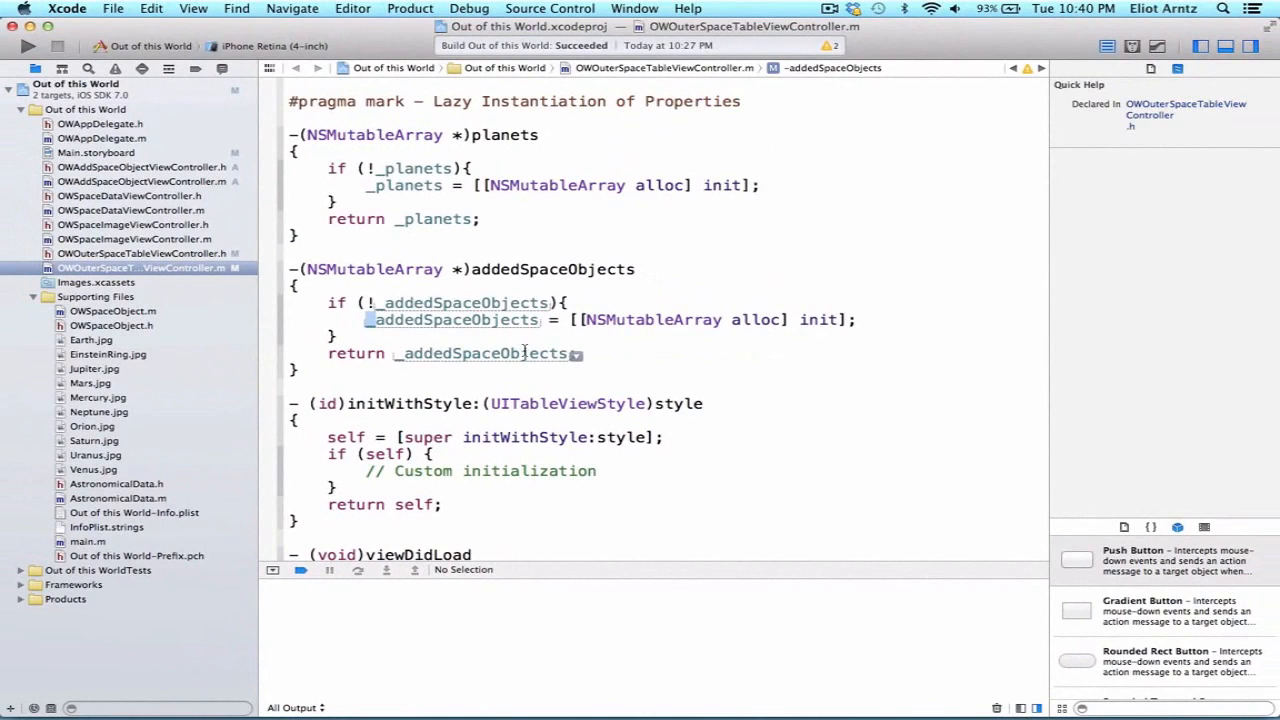
scroll("down", 3)
type(";")
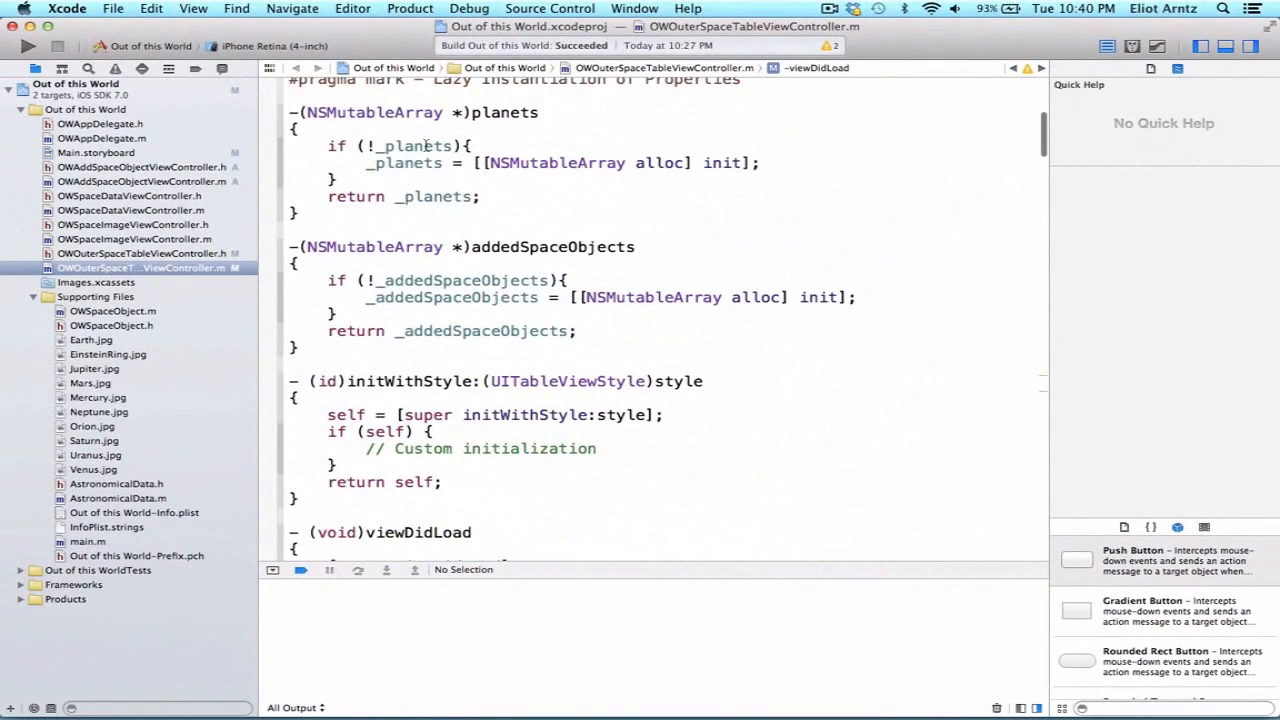
scroll("down", 3)
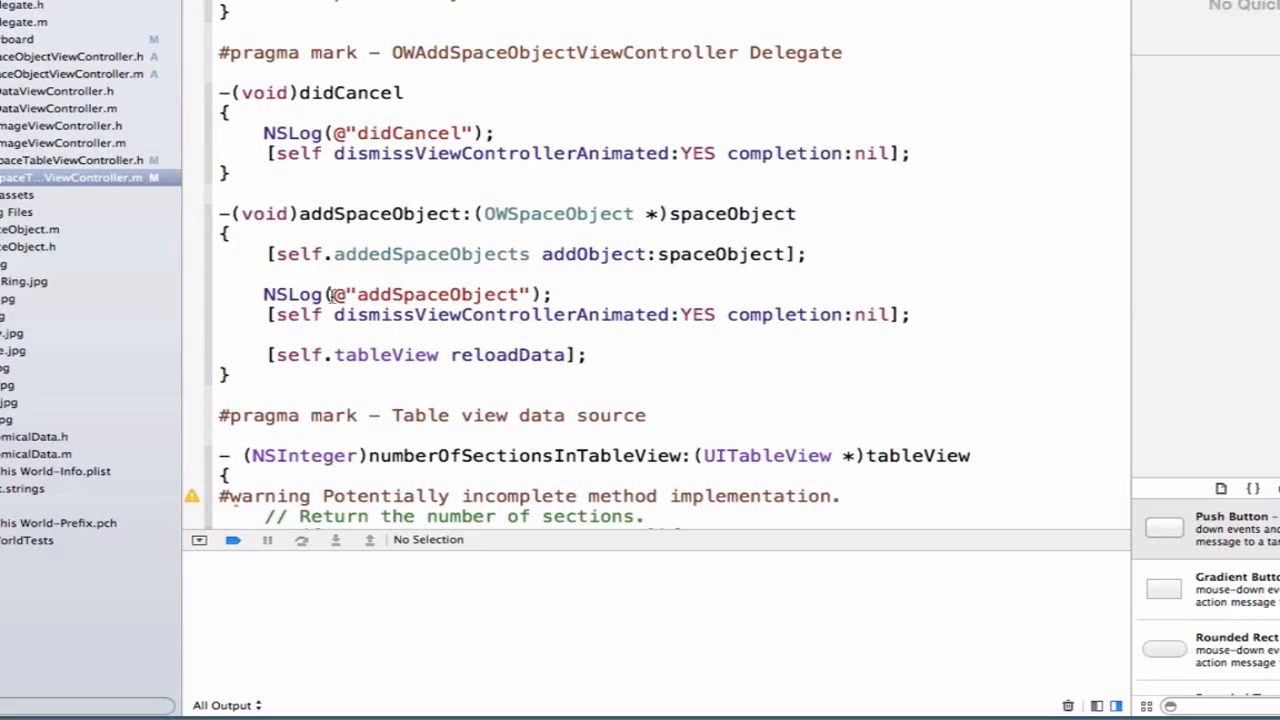
double_click(298, 254)
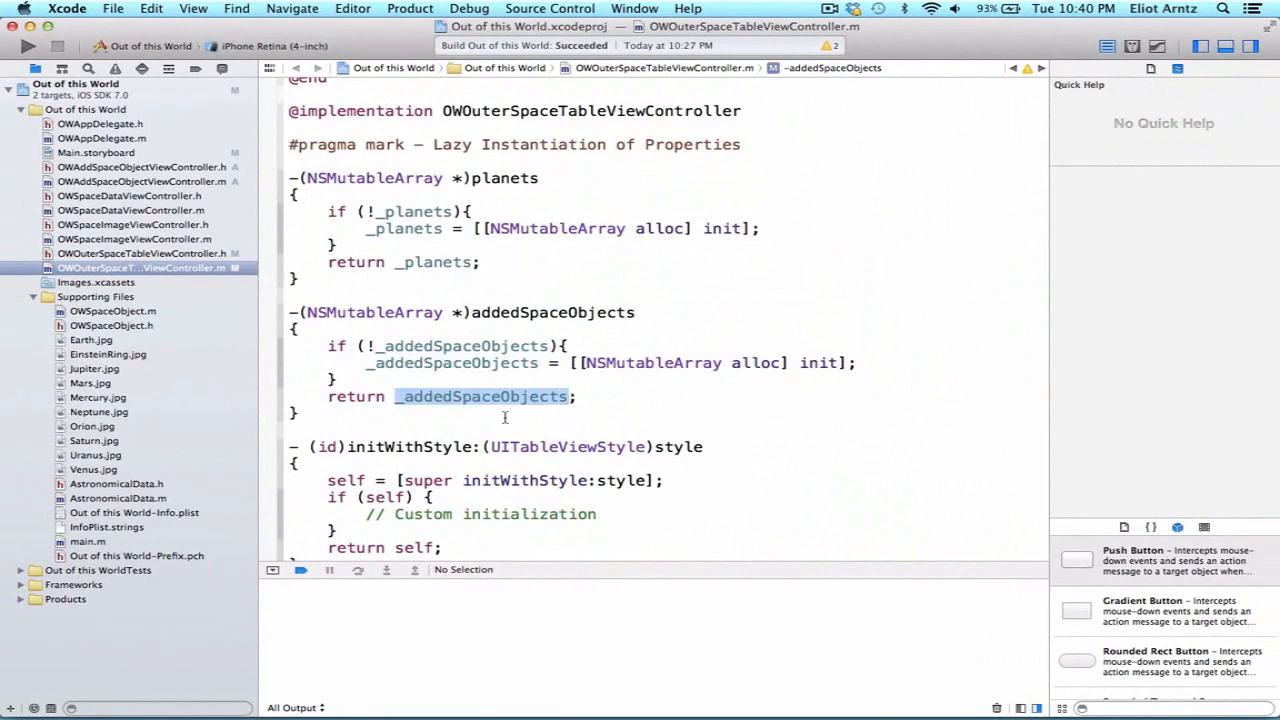
left_click(460, 344)
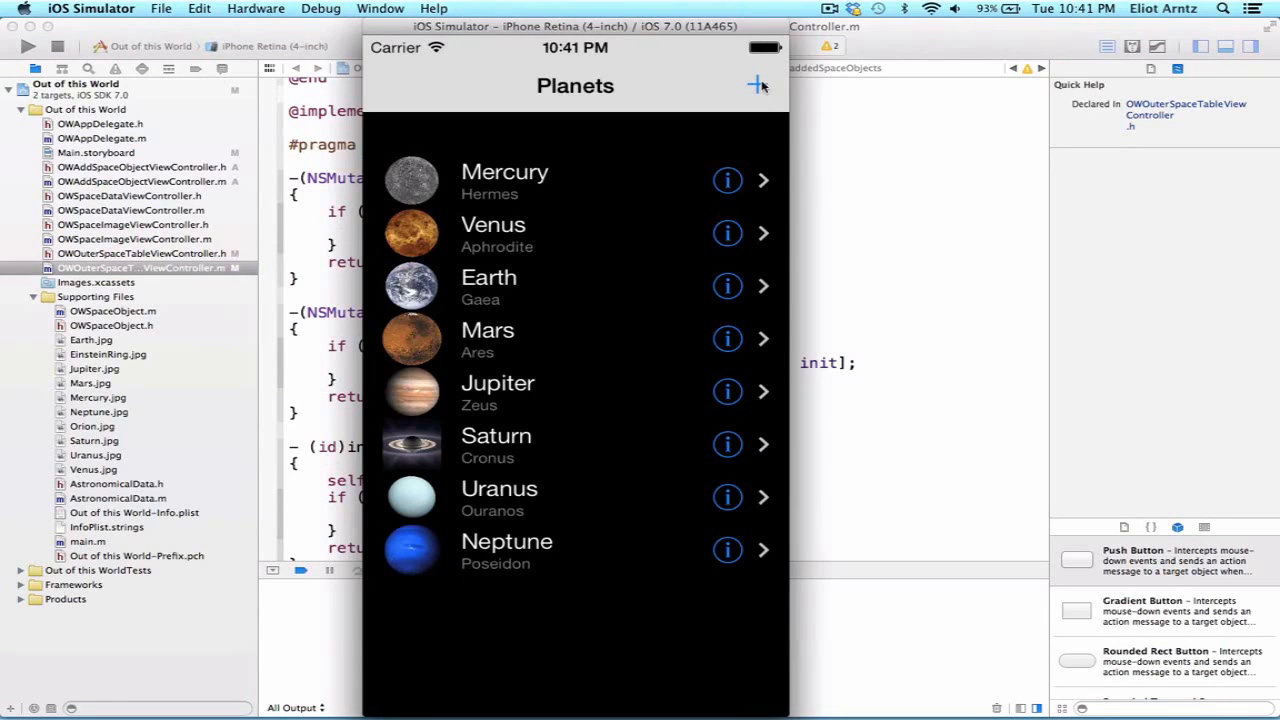
Add a new planet named 'pluto' through the app's + form so it appears under Neptune.
left_click(756, 86)
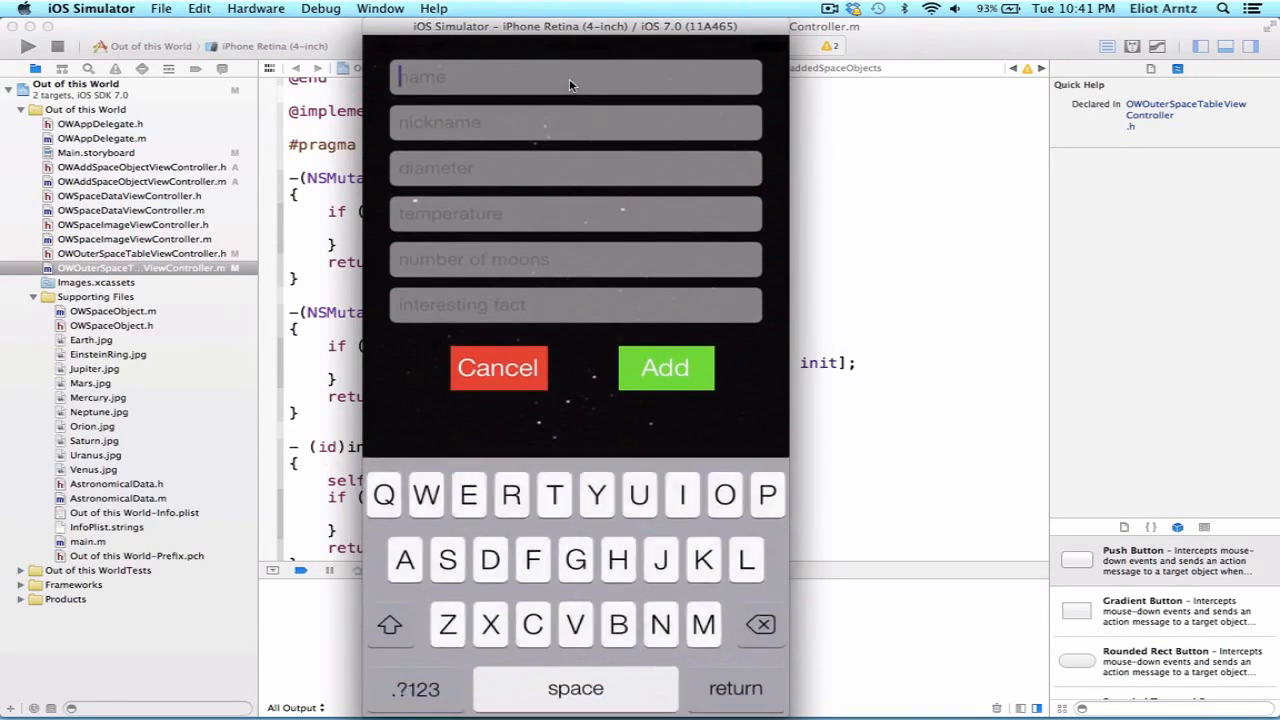
type("pluto")
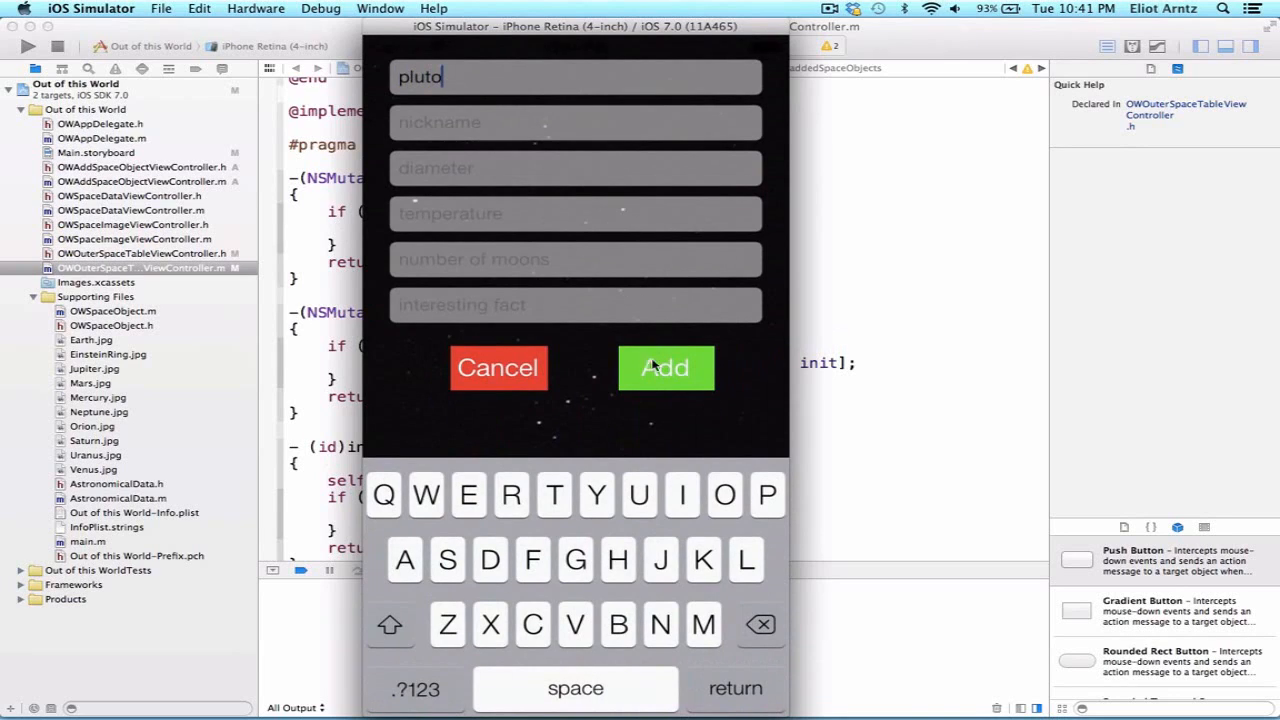
mouse_move(644, 360)
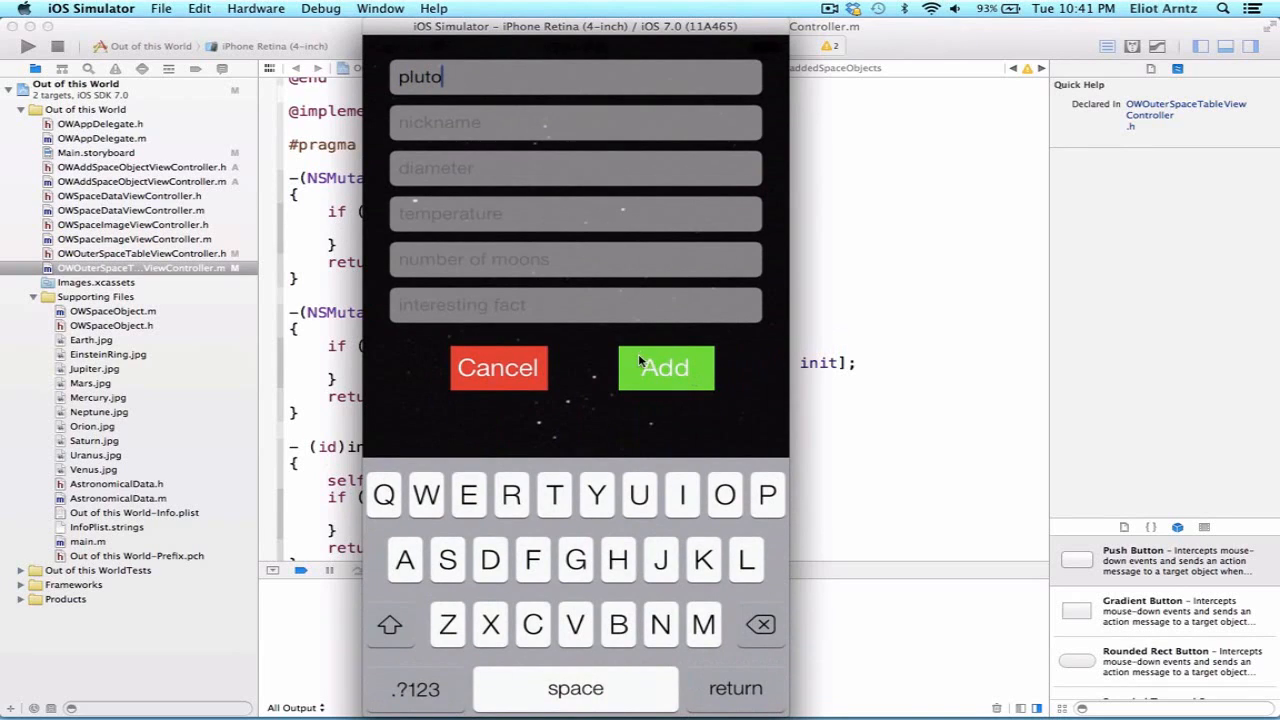
left_click(664, 368)
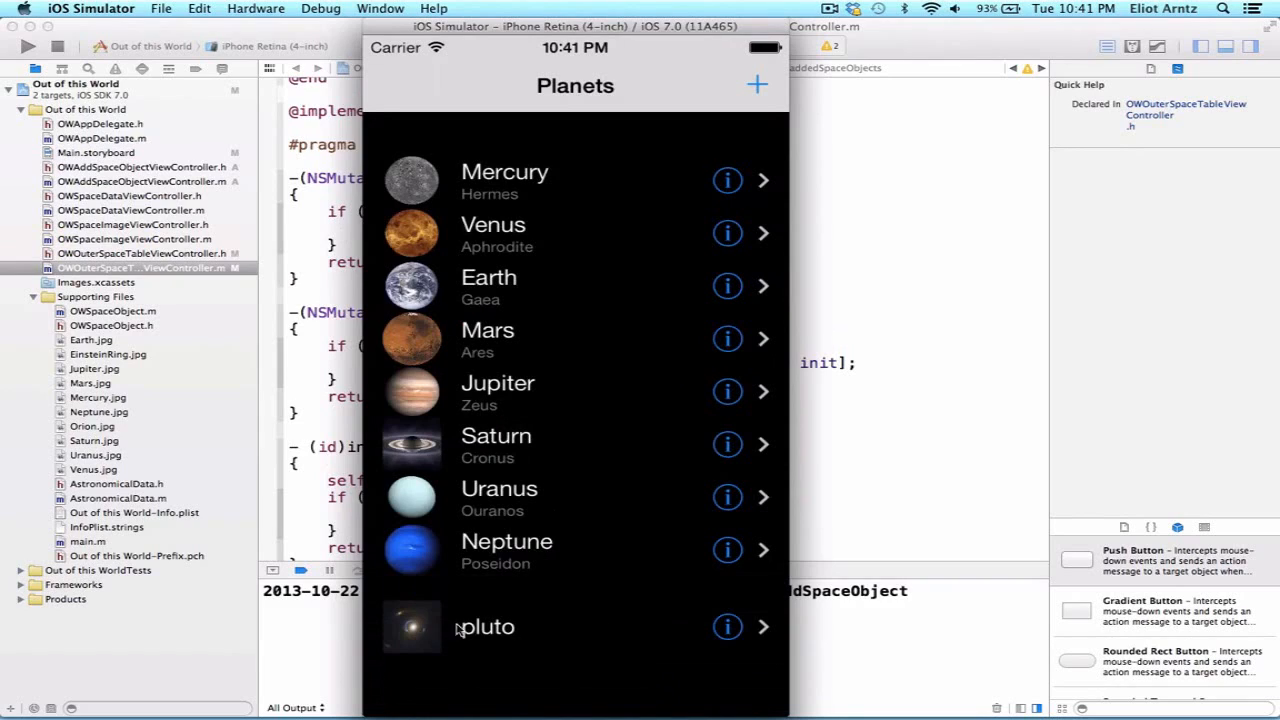
mouse_move(492, 632)
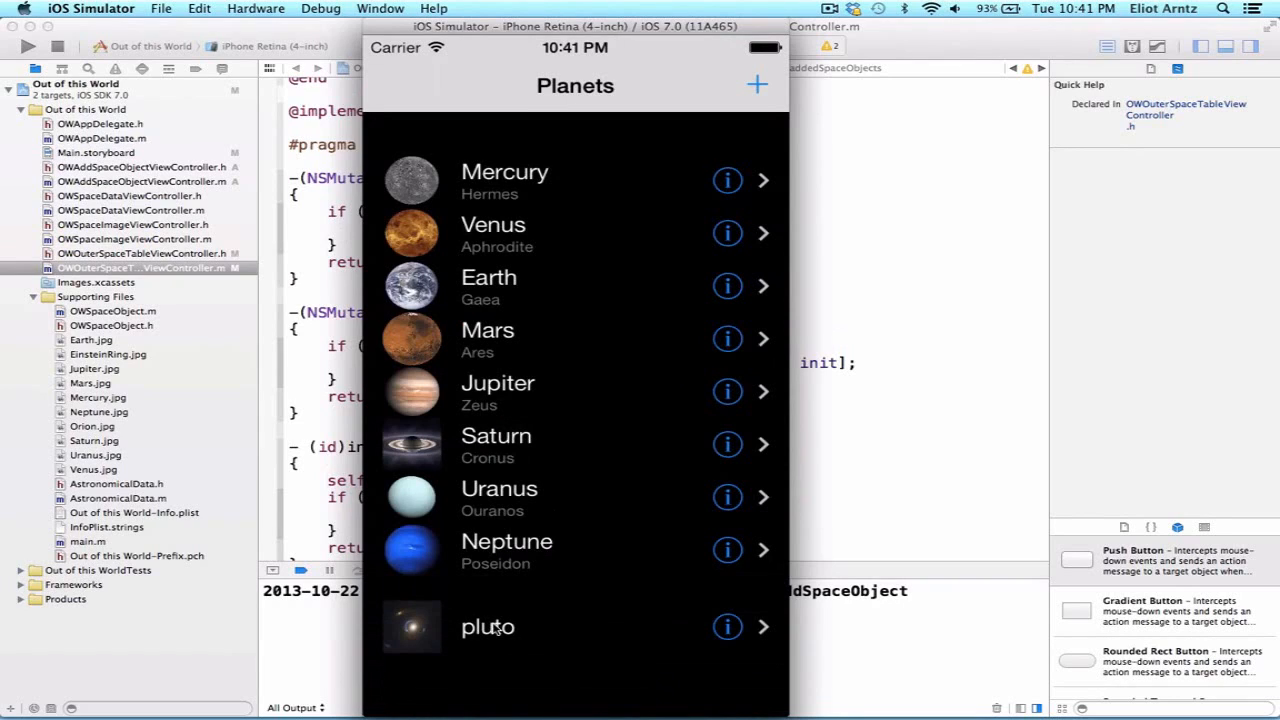